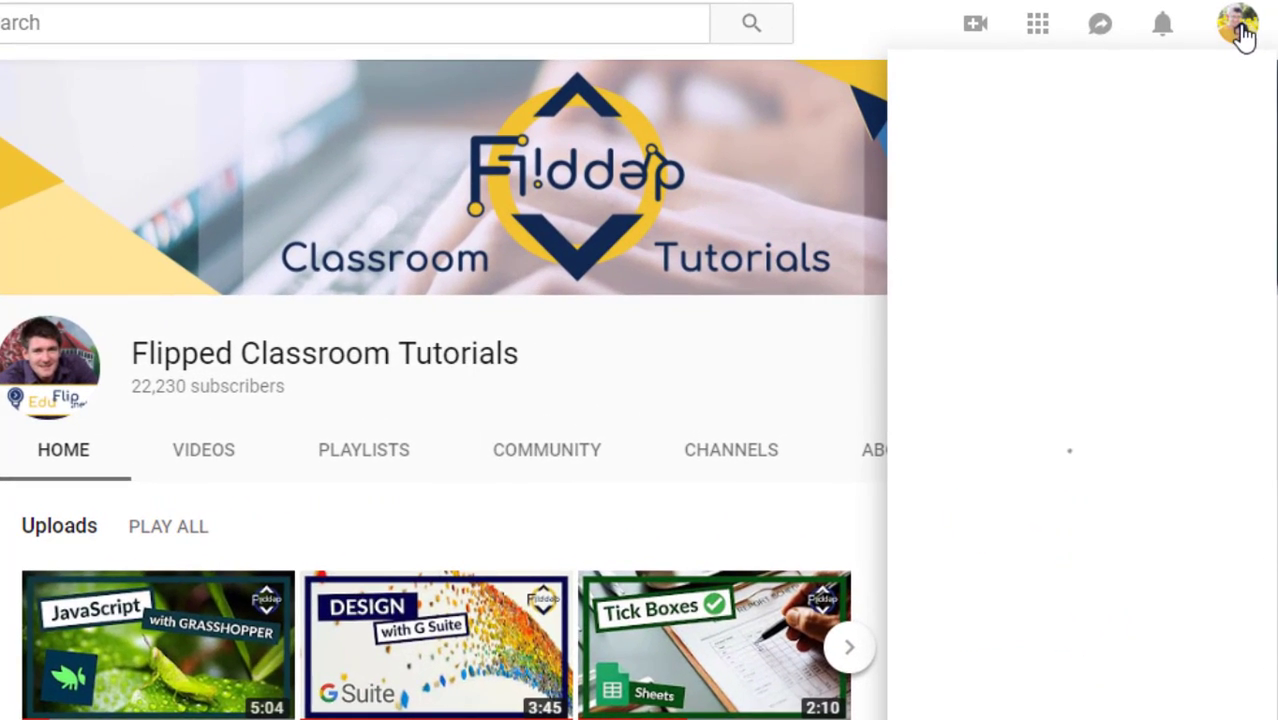
# Open YouTube Studio (beta) from the channel avatar menu
pyautogui.click(1237, 23)
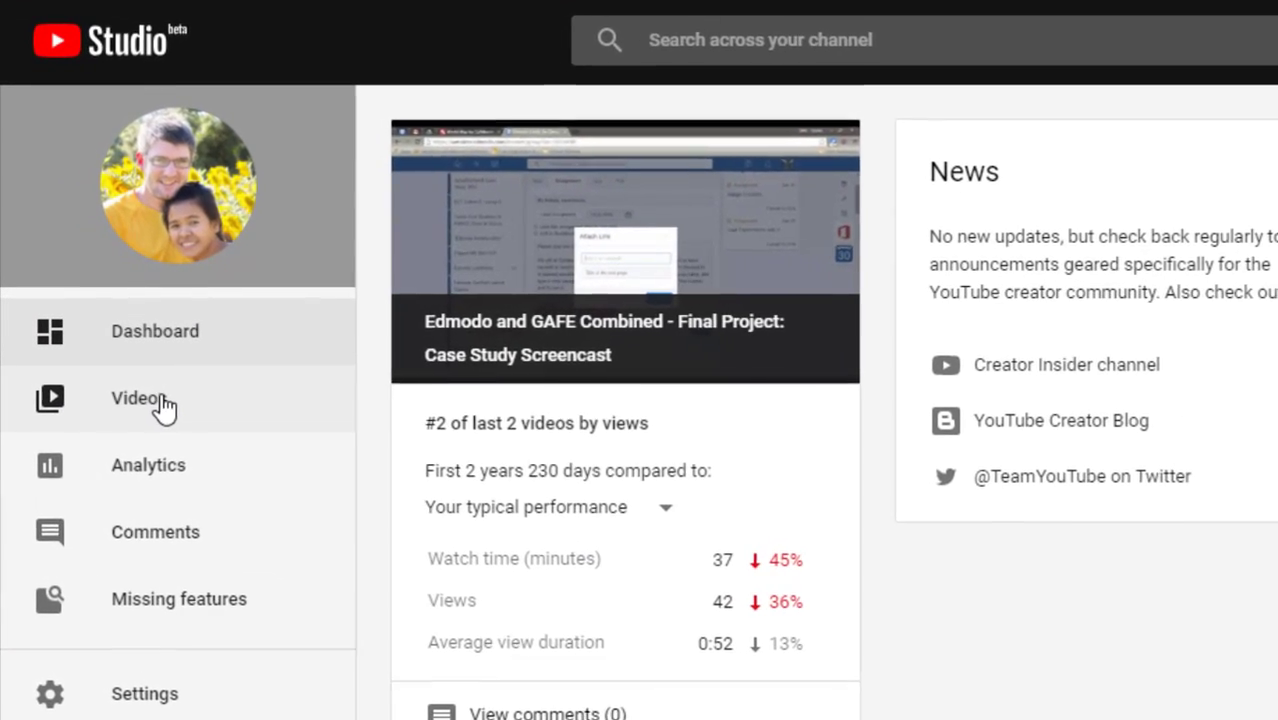
# Go to the Videos list and open the IMG 0362 details page
pyautogui.click(135, 398)
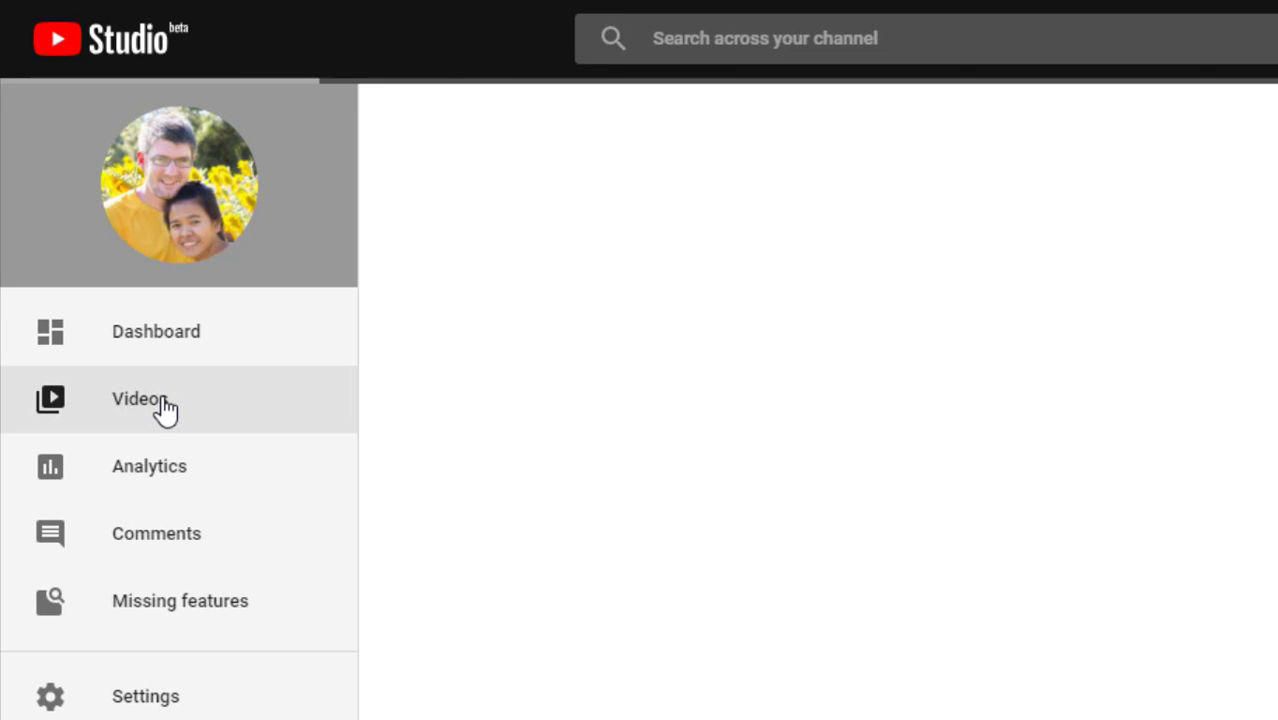
pyautogui.click(137, 398)
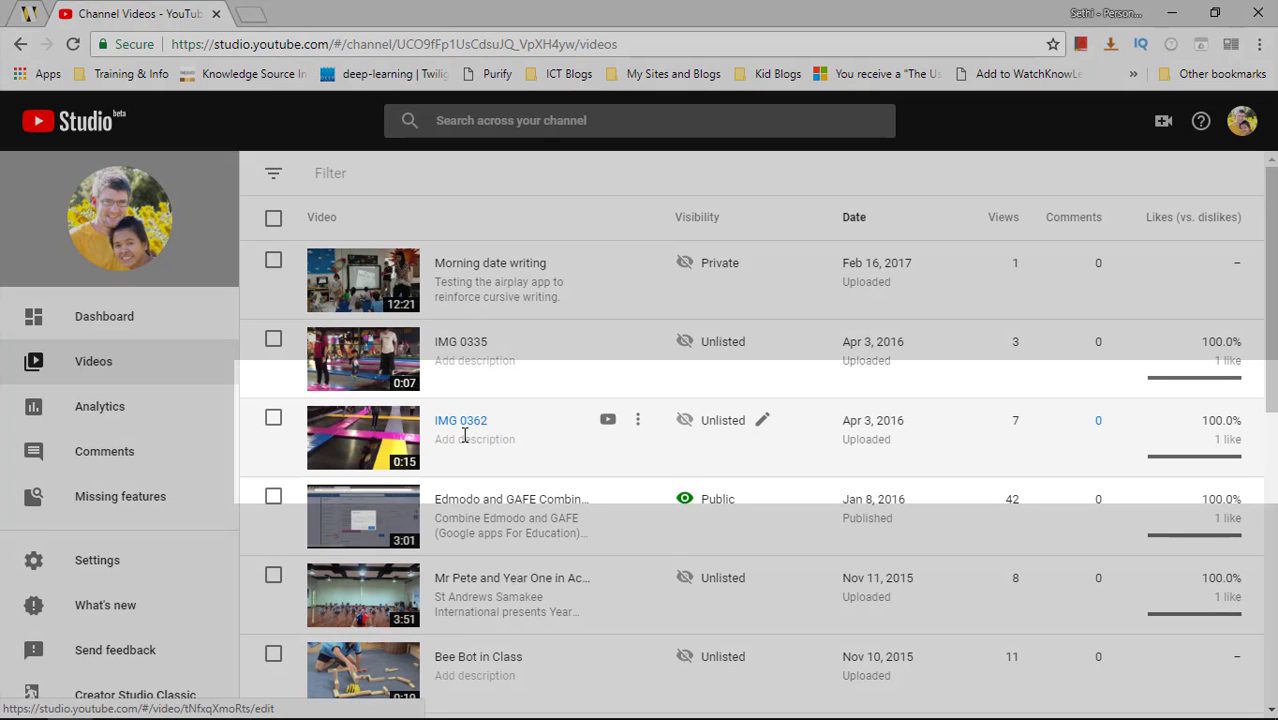
pyautogui.moveTo(463, 425)
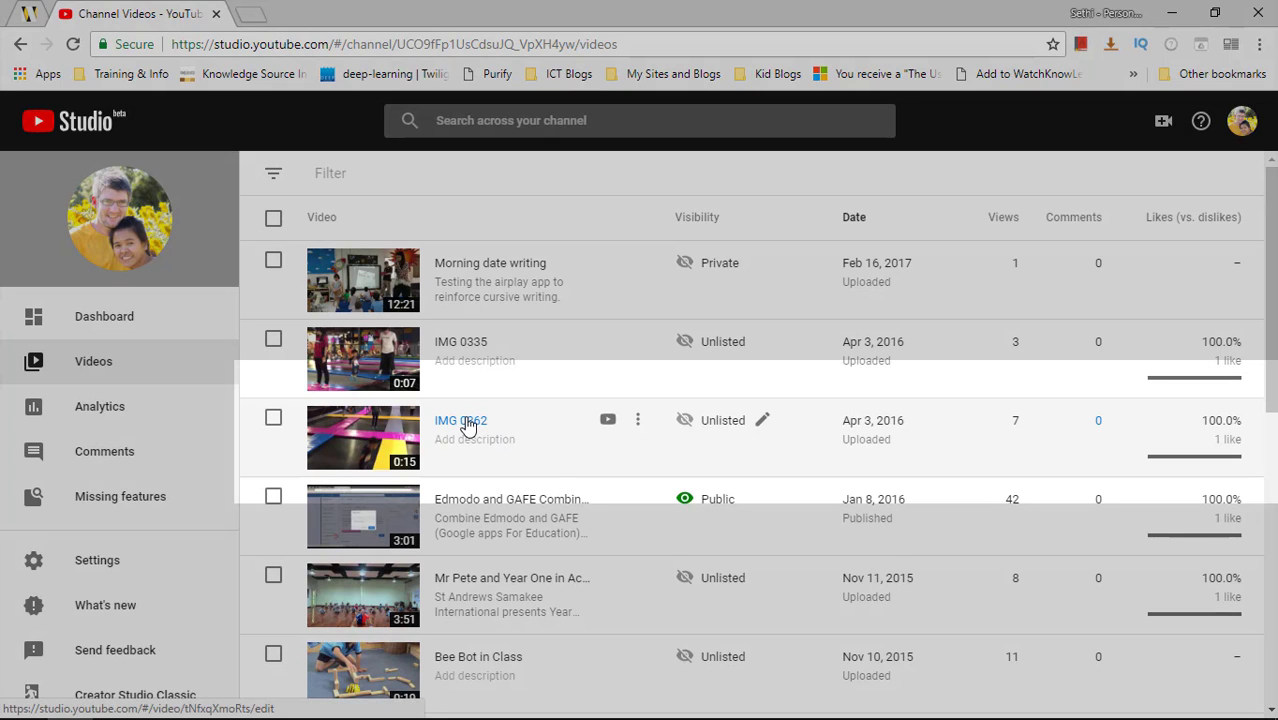
pyautogui.click(460, 420)
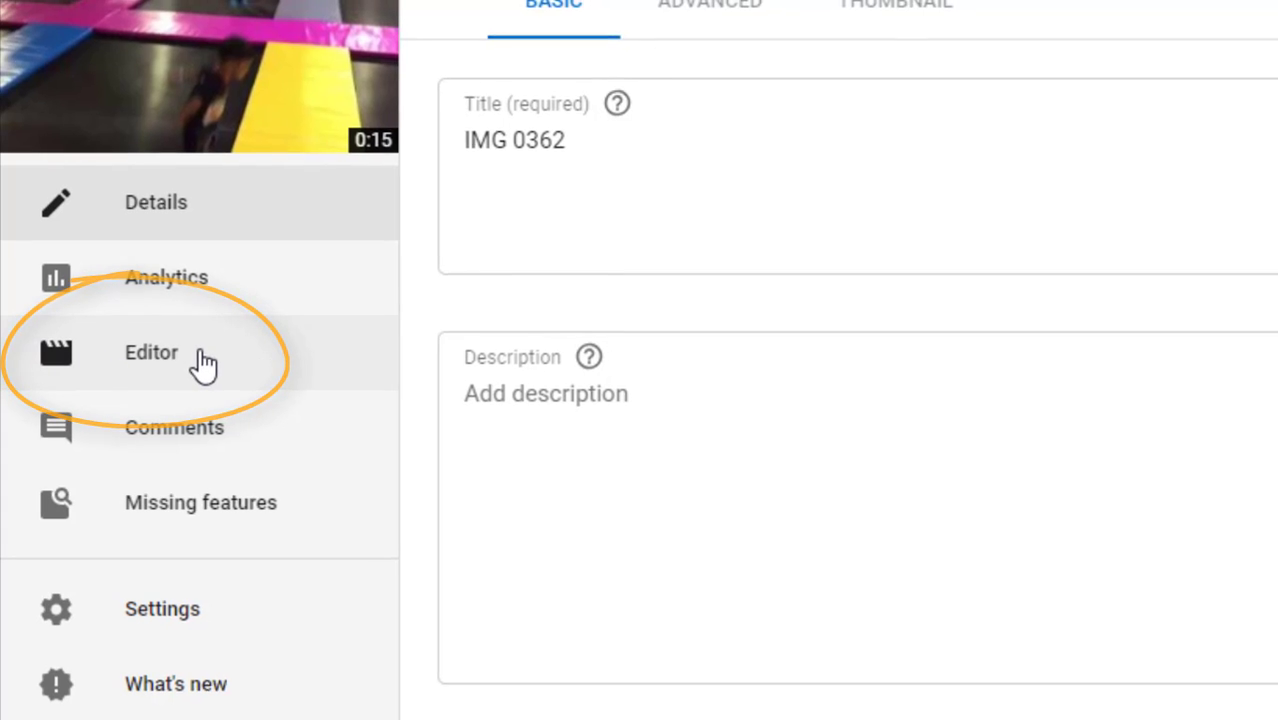
# Open IMG 0362 in the Editor, mute it, play, and pause around 05:02
pyautogui.click(152, 352)
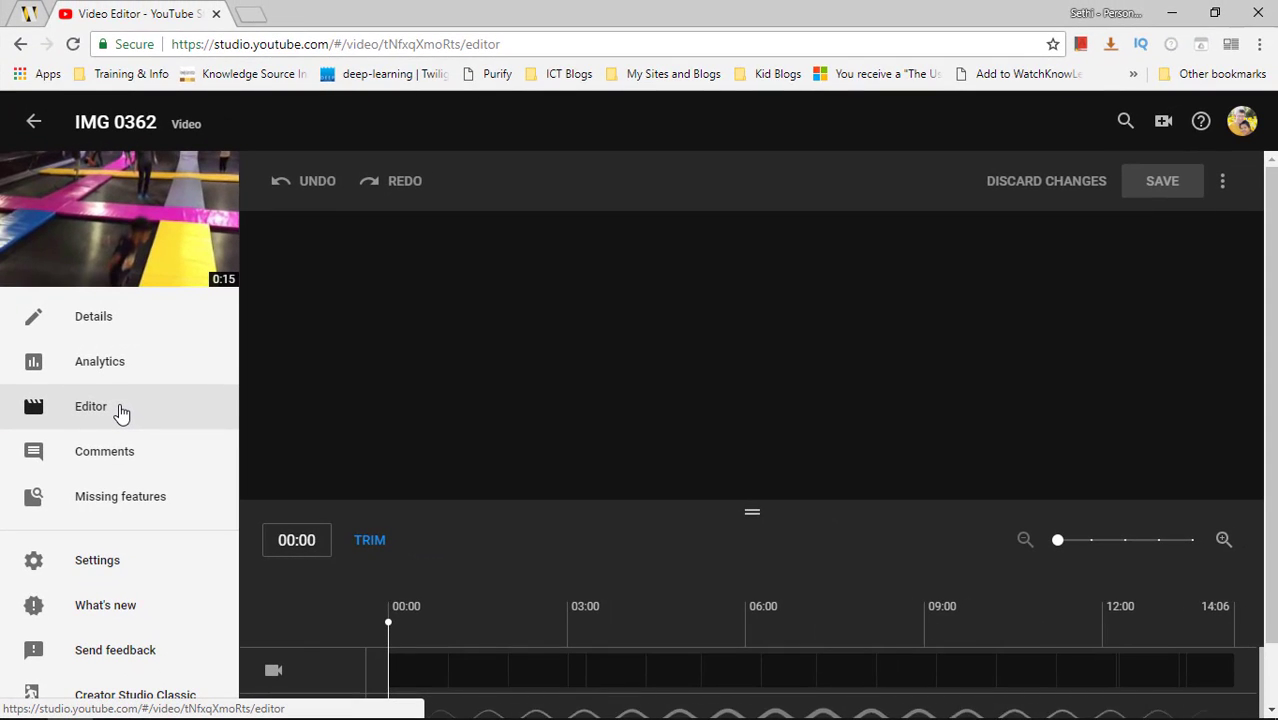
pyautogui.click(91, 406)
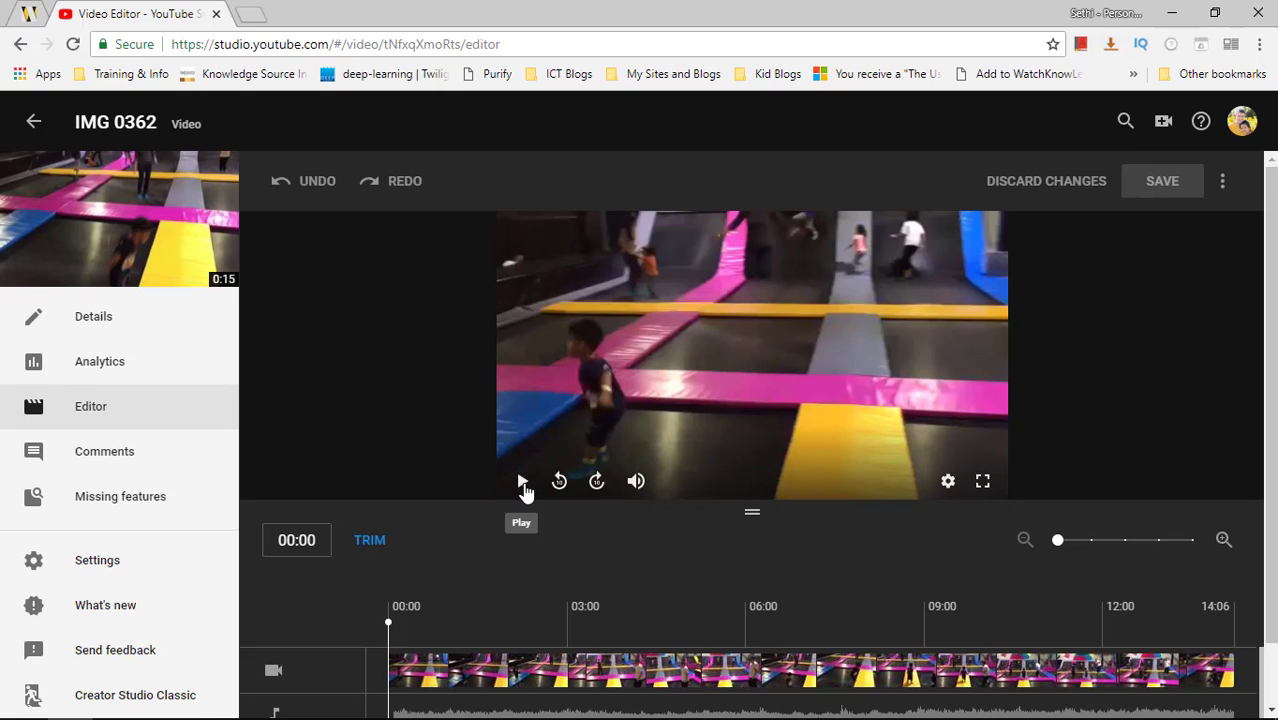
pyautogui.click(636, 481)
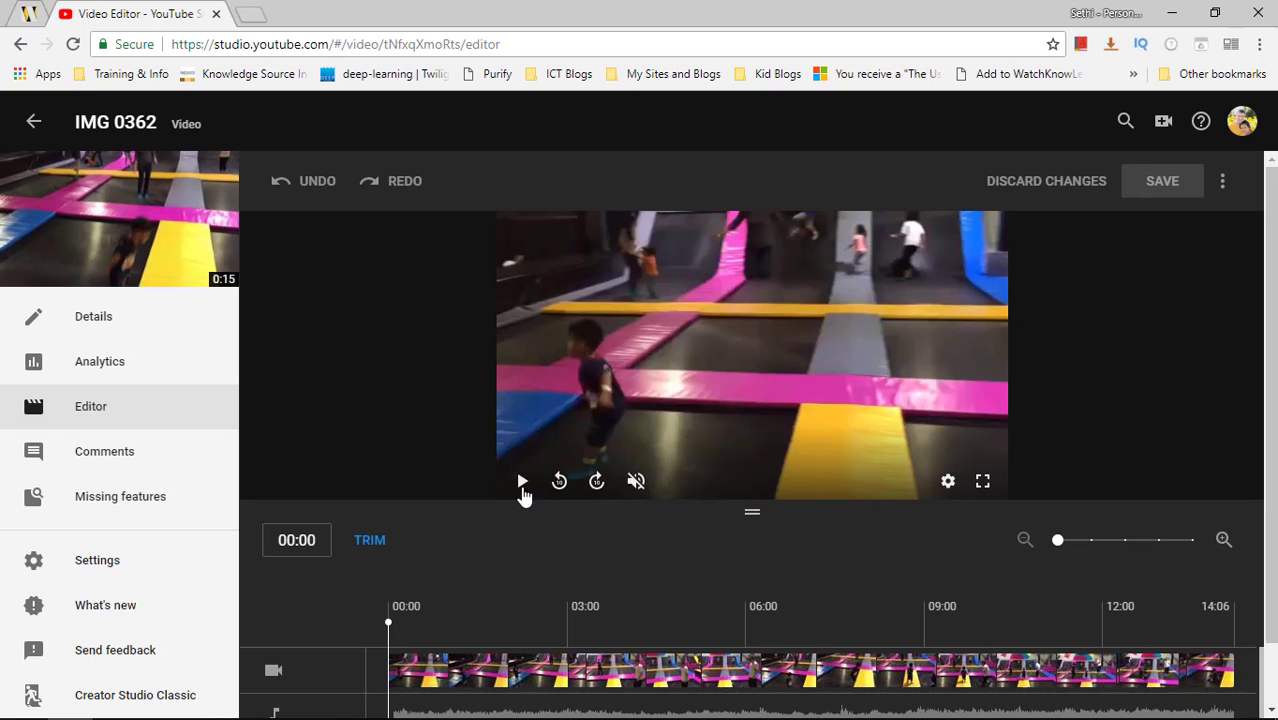
pyautogui.click(520, 481)
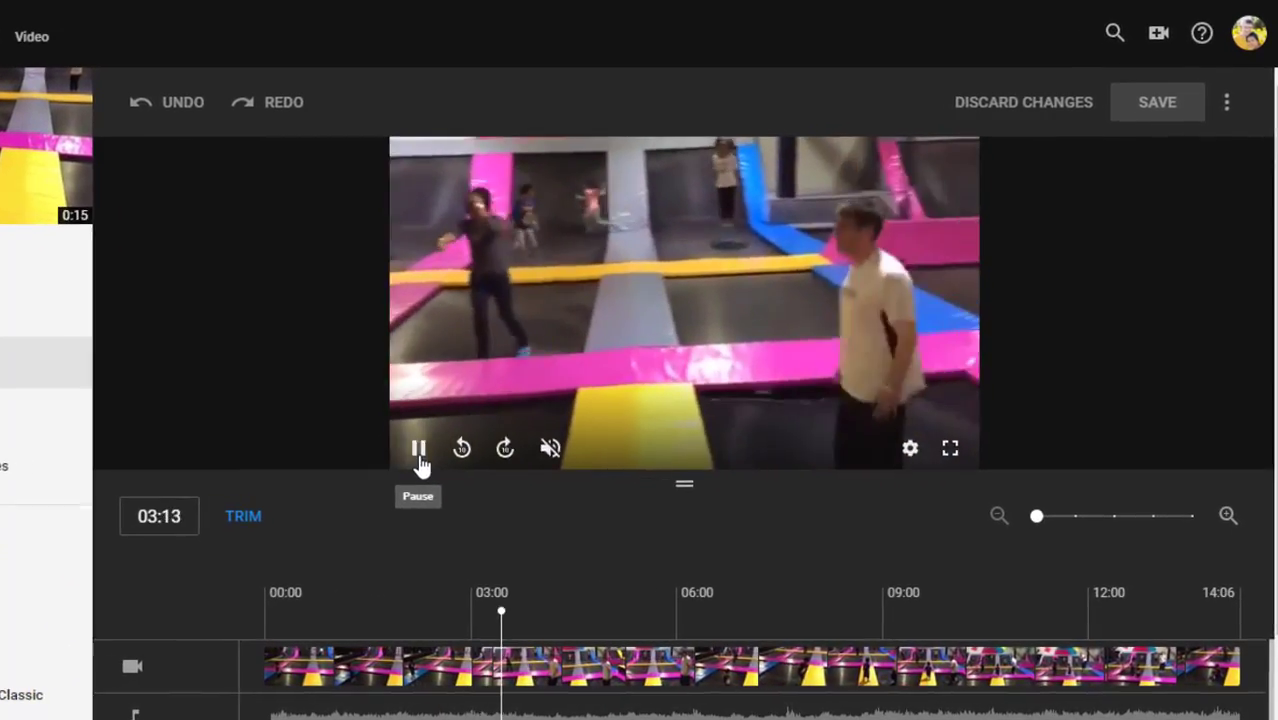
pyautogui.click(418, 447)
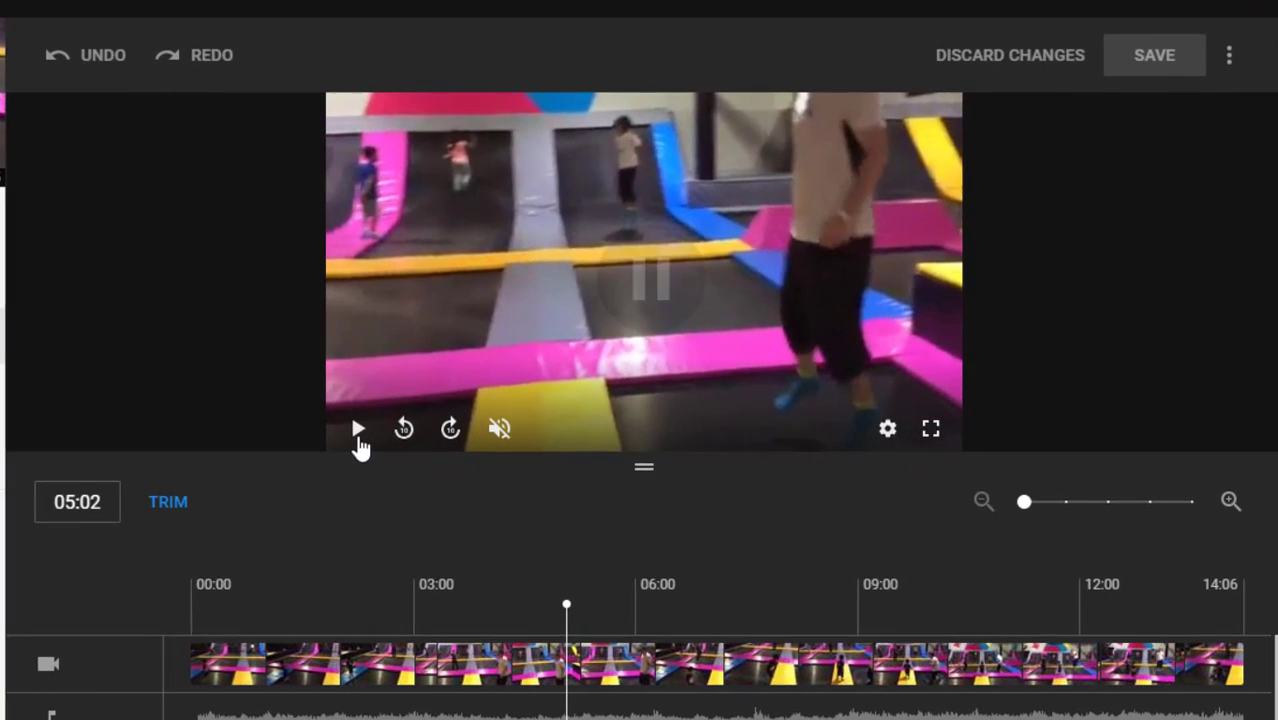
pyautogui.scroll(-3)
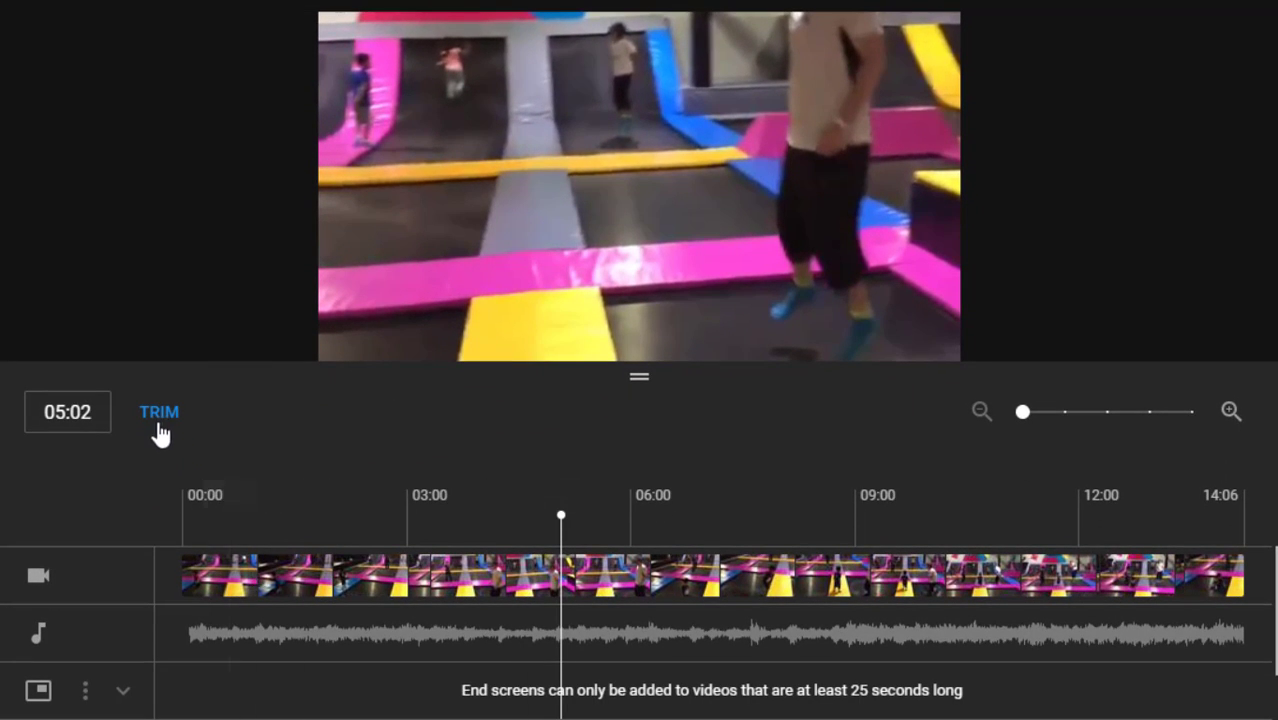
# Trim IMG 0362 so the kept portion ends near 07:27, splitting unwanted sections
pyautogui.click(159, 411)
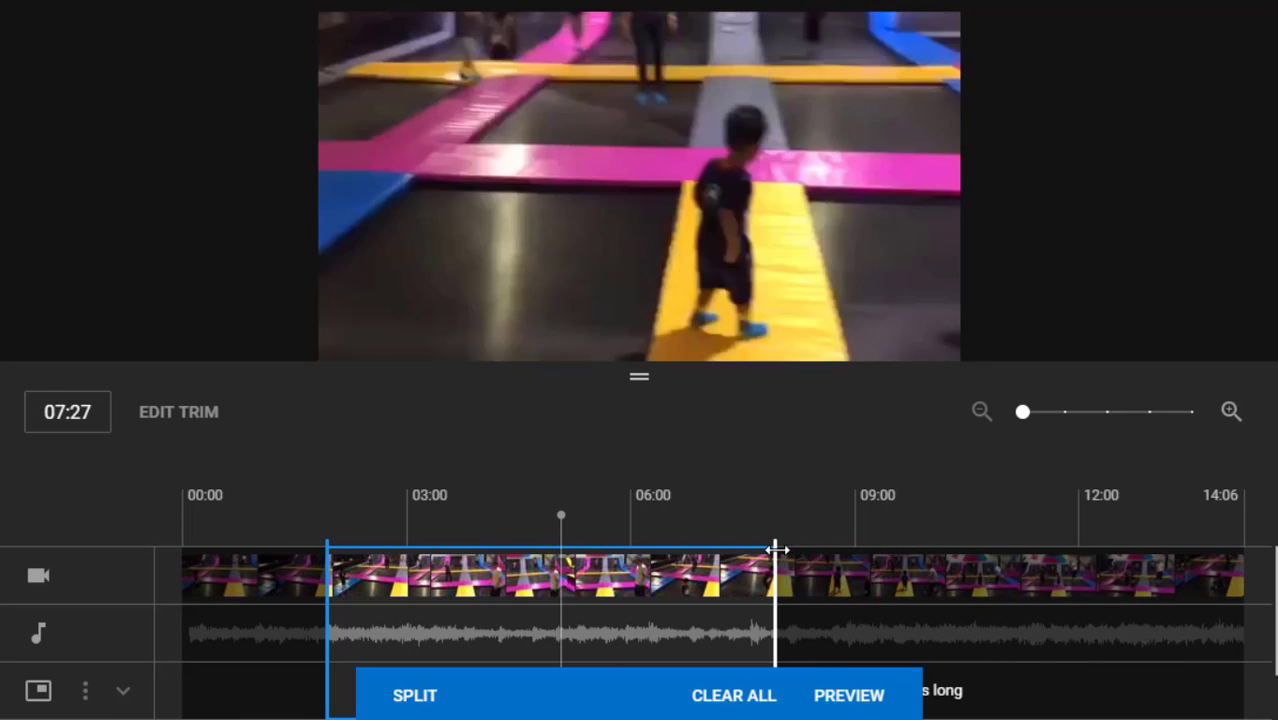
pyautogui.moveTo(775, 548); pyautogui.dragTo(748, 548)
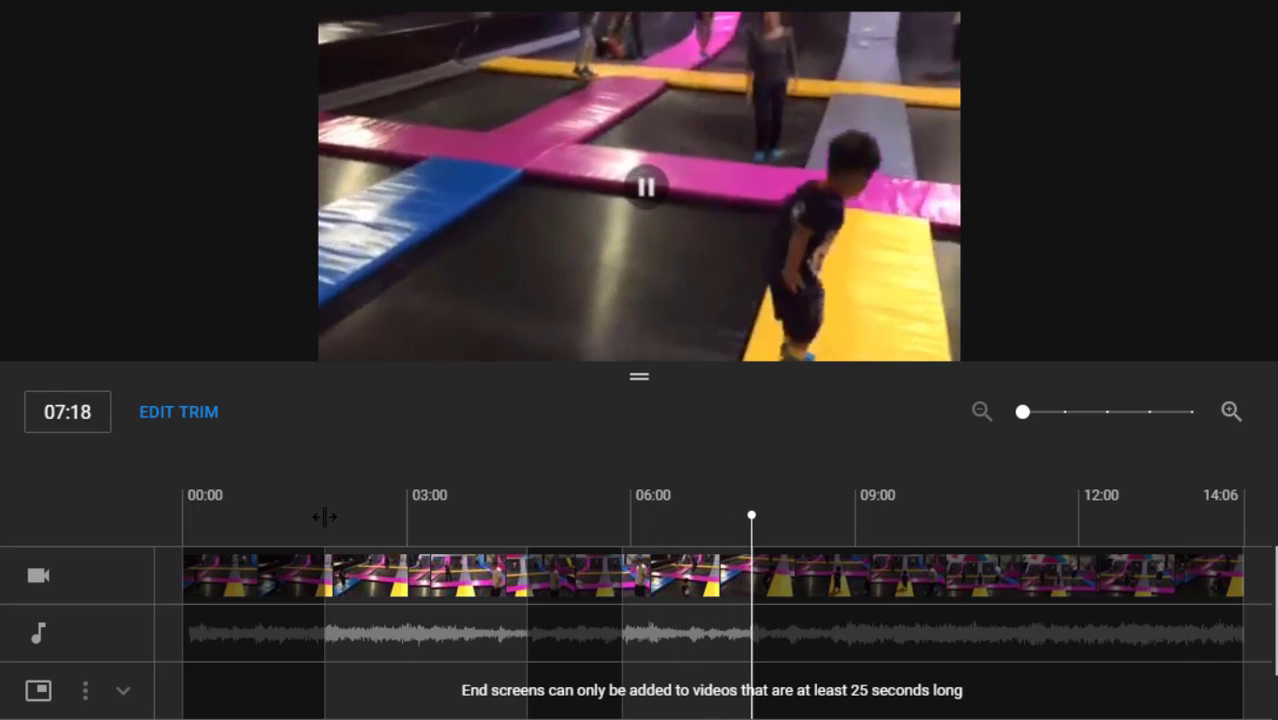
pyautogui.click(640, 185)
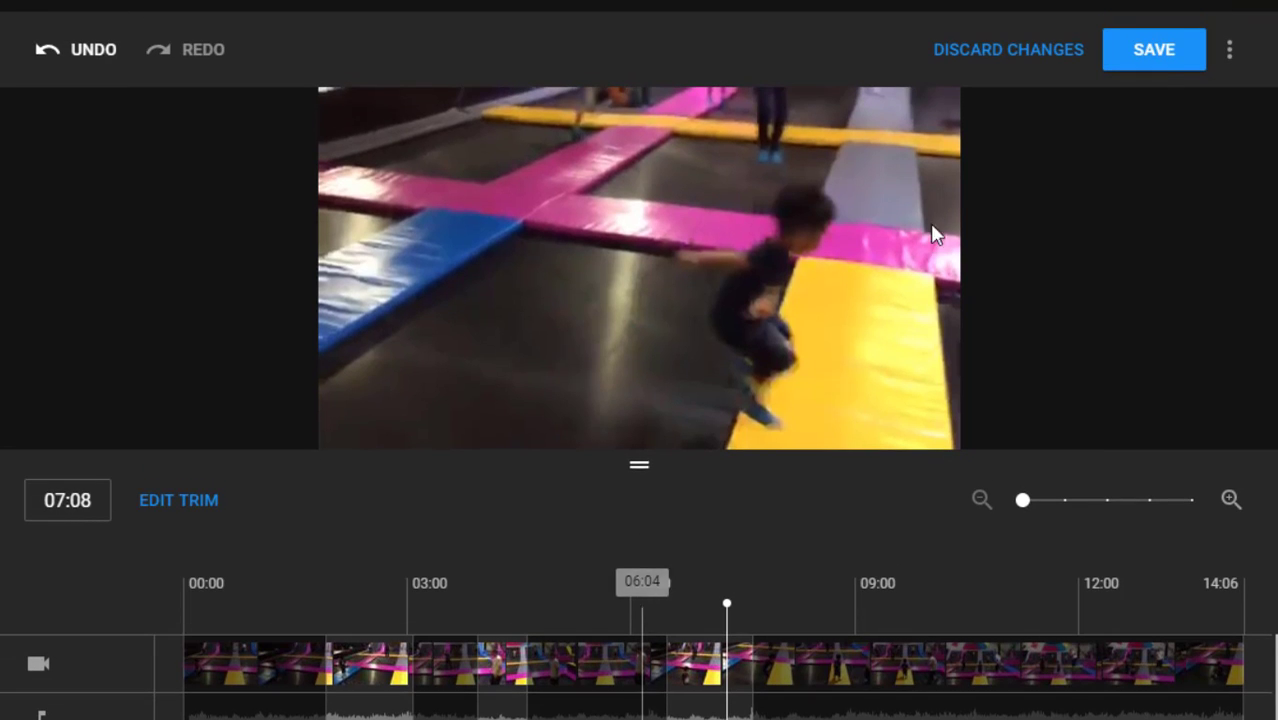
# Save the trim edits, confirming the overwrite of the existing video
pyautogui.click(1153, 49)
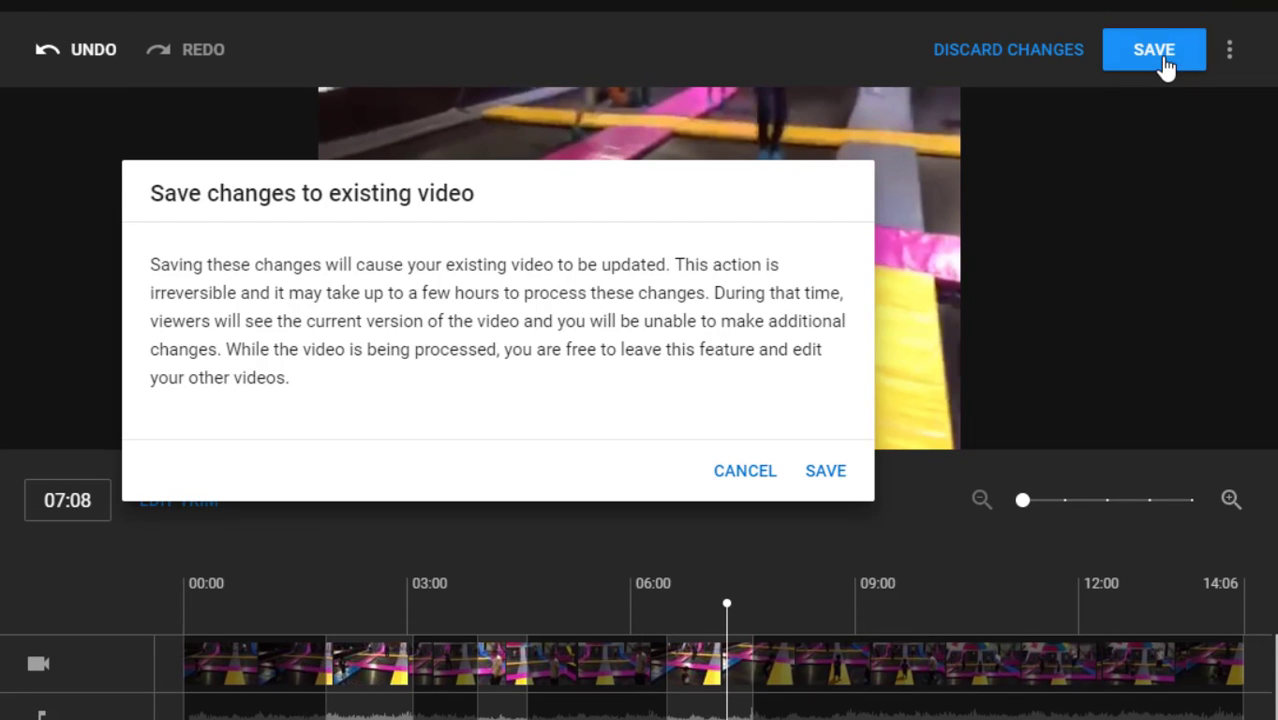
pyautogui.moveTo(505, 410)
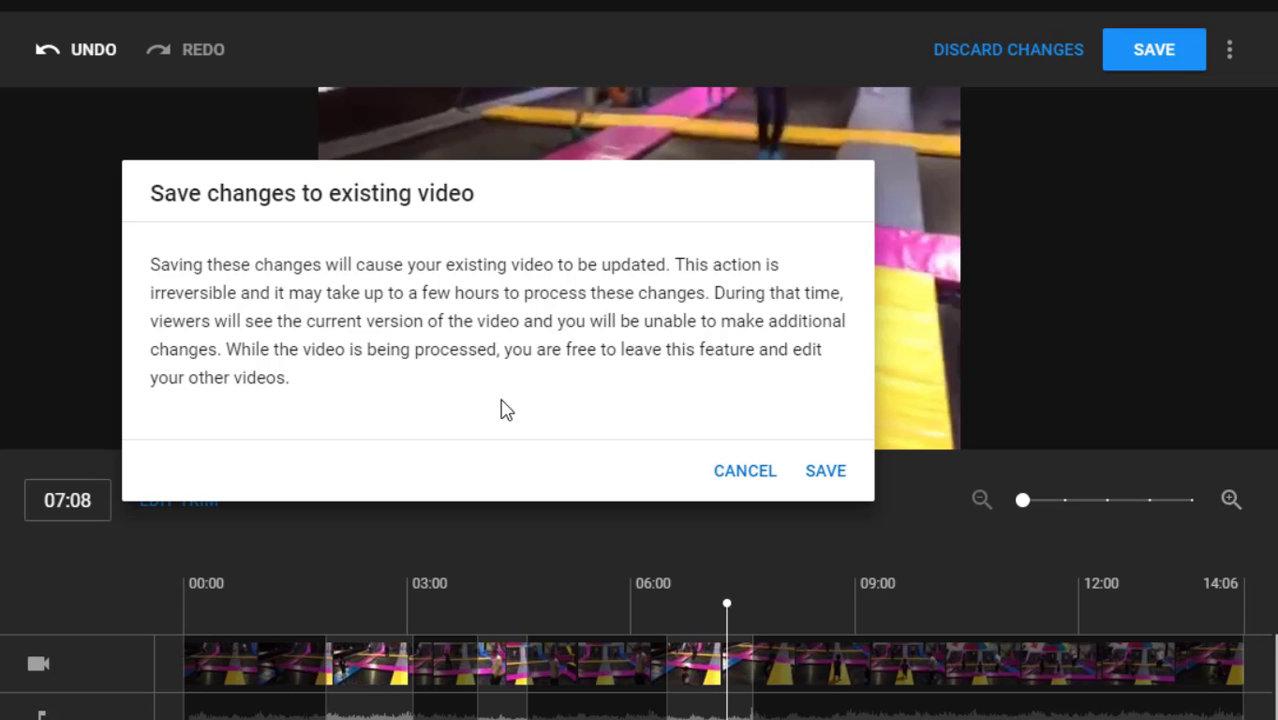
pyautogui.click(825, 470)
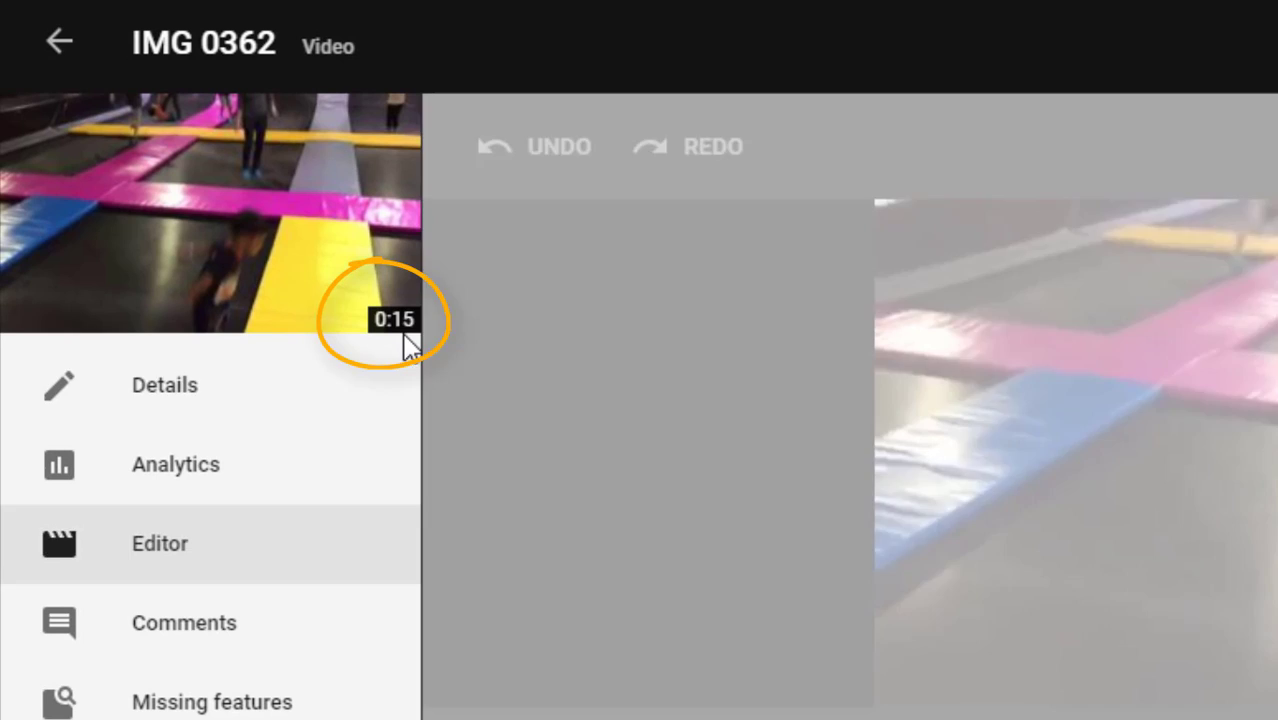
# Return to Details and confirm IMG 0362 now runs 0:04
pyautogui.click(164, 384)
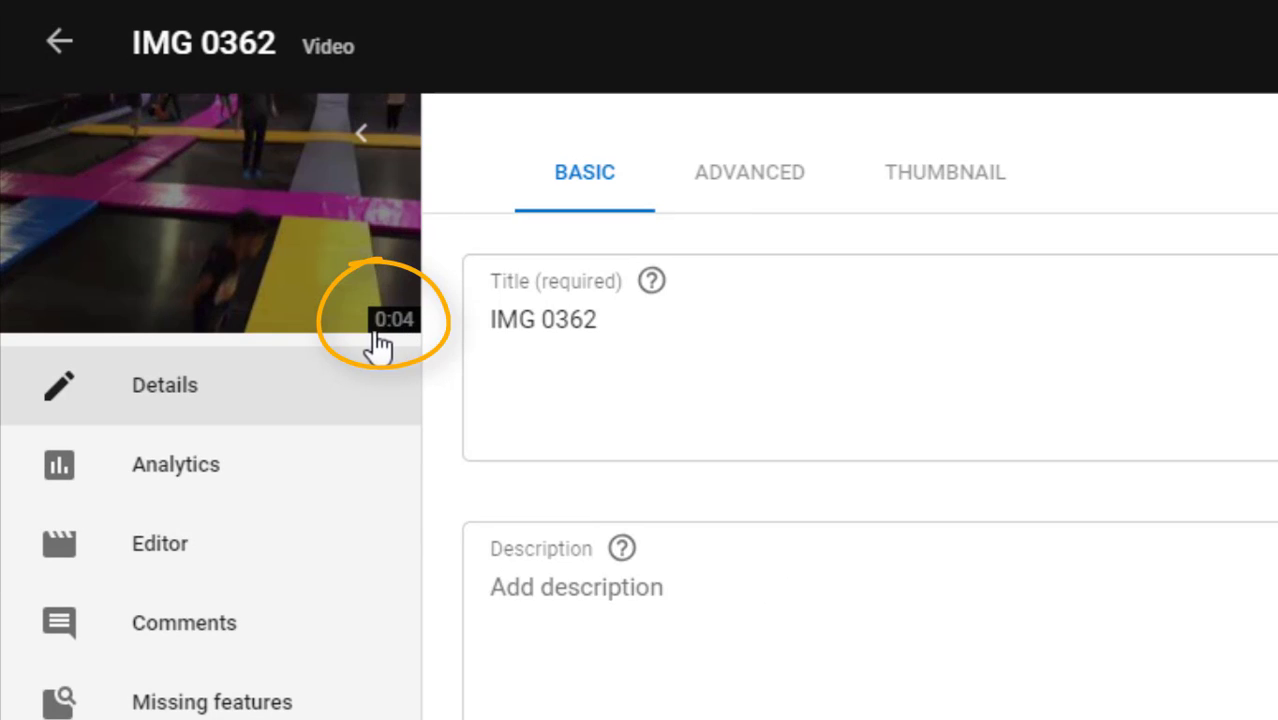
pyautogui.moveTo(422, 446)
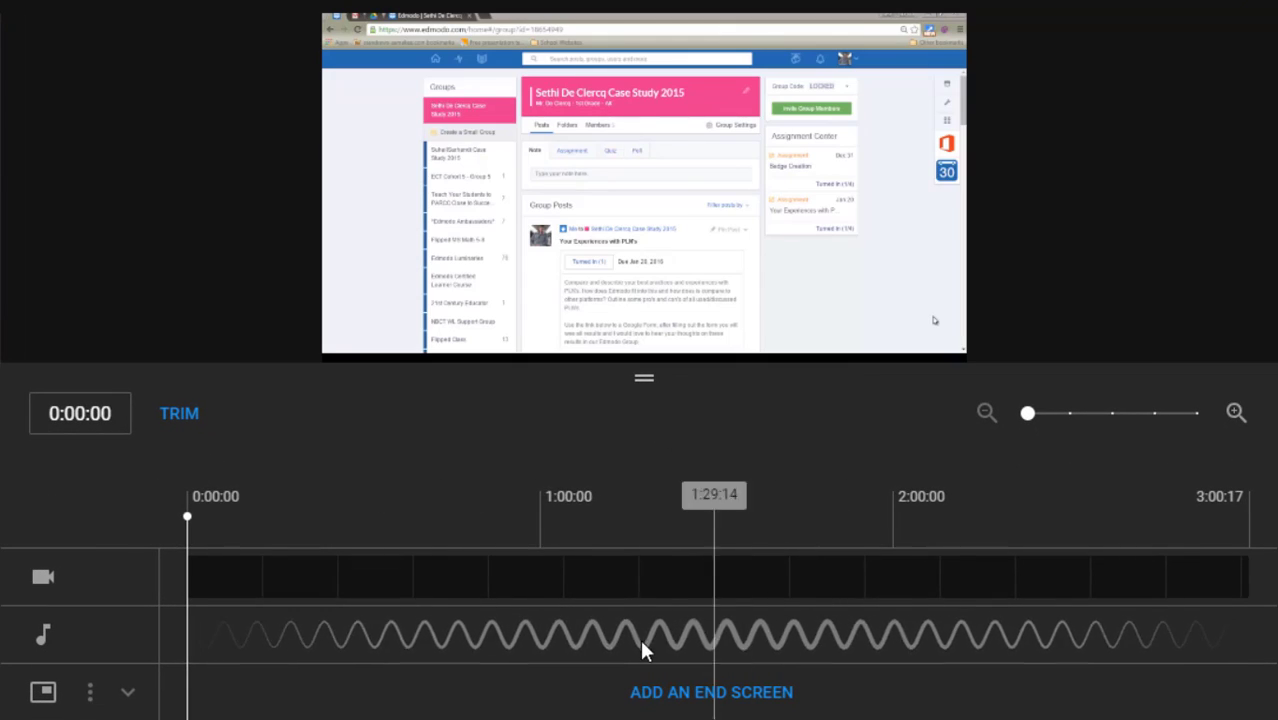
pyautogui.moveTo(715, 638)
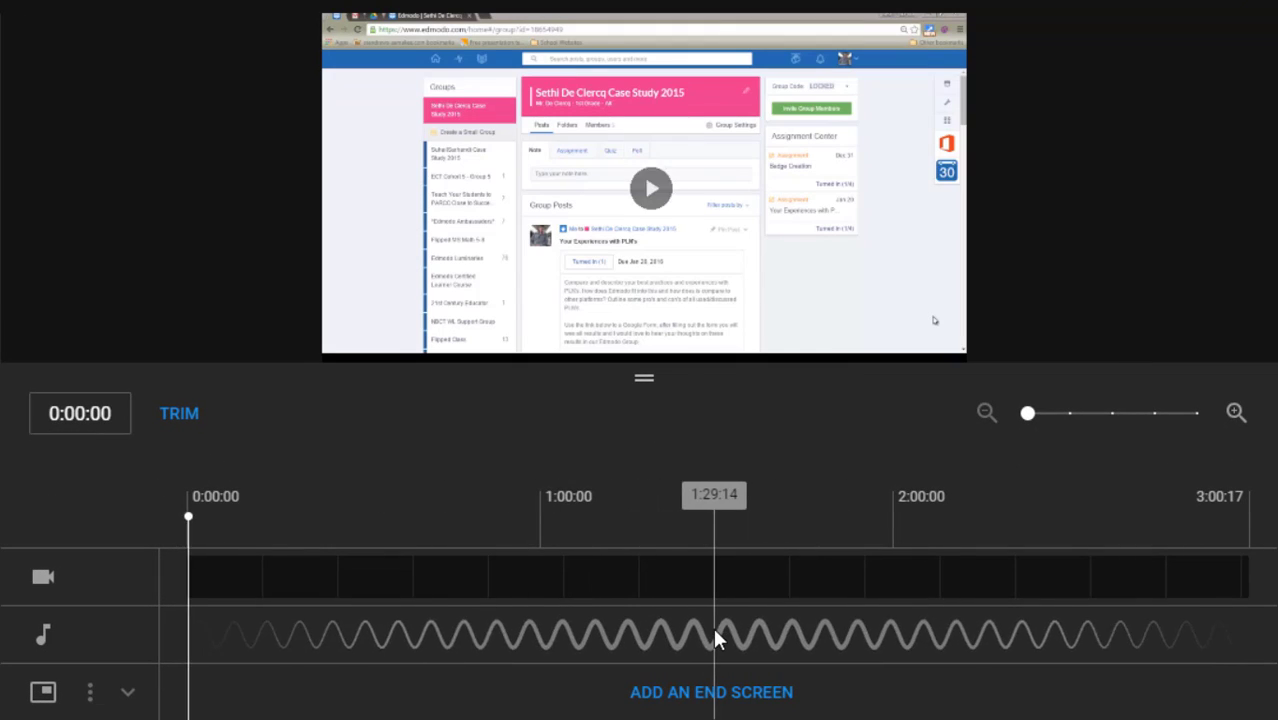
# Jump the Edmodo and GAFE Combined editor timeline to around 0:50:19
pyautogui.click(651, 188)
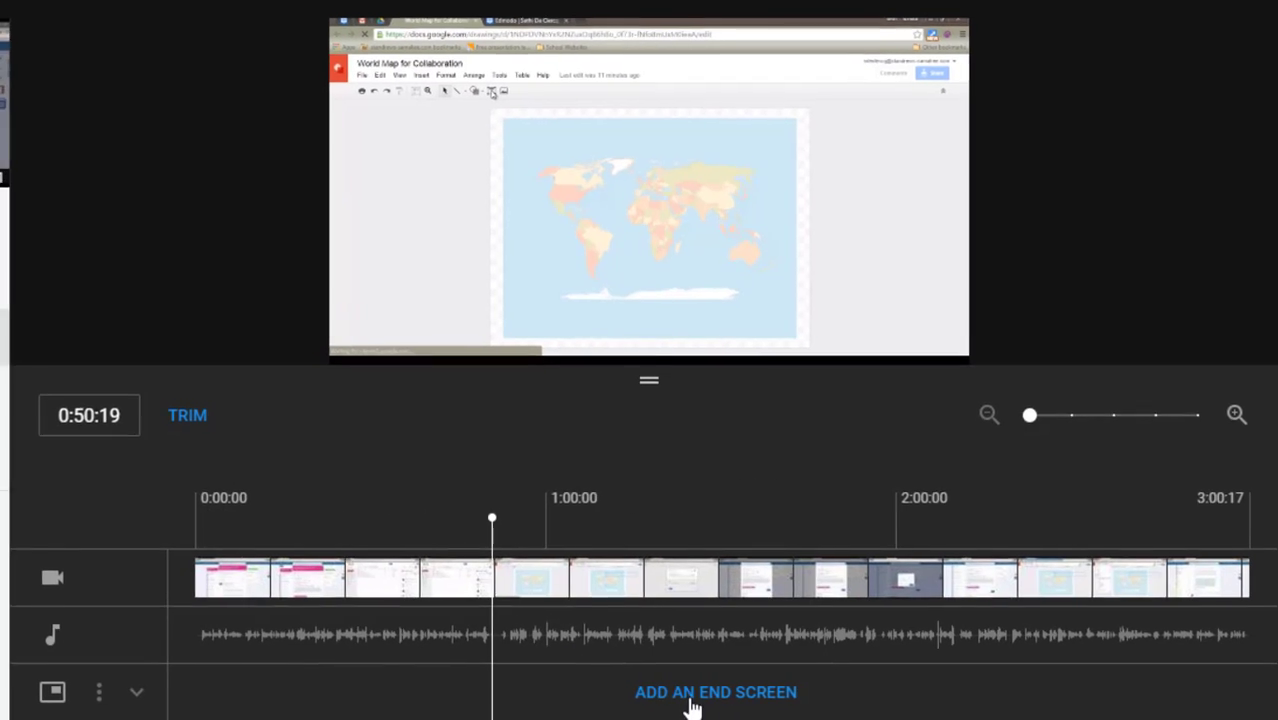
pyautogui.click(715, 691)
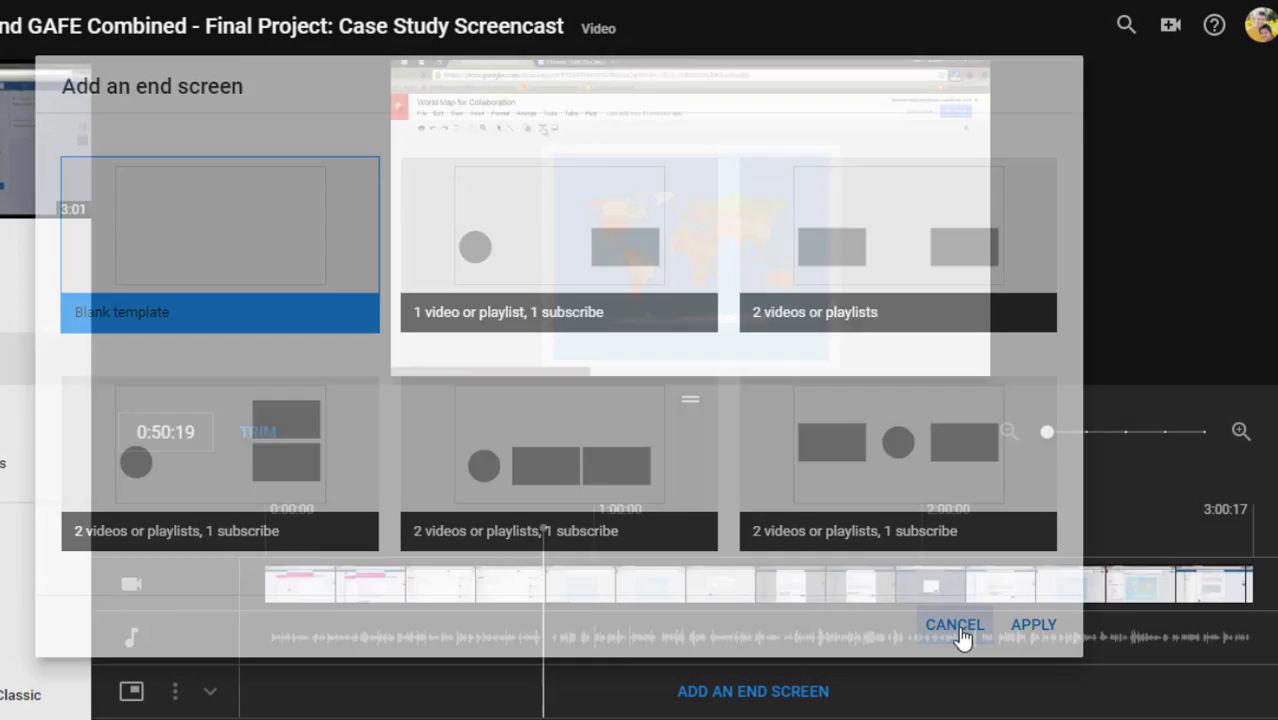
pyautogui.click(954, 624)
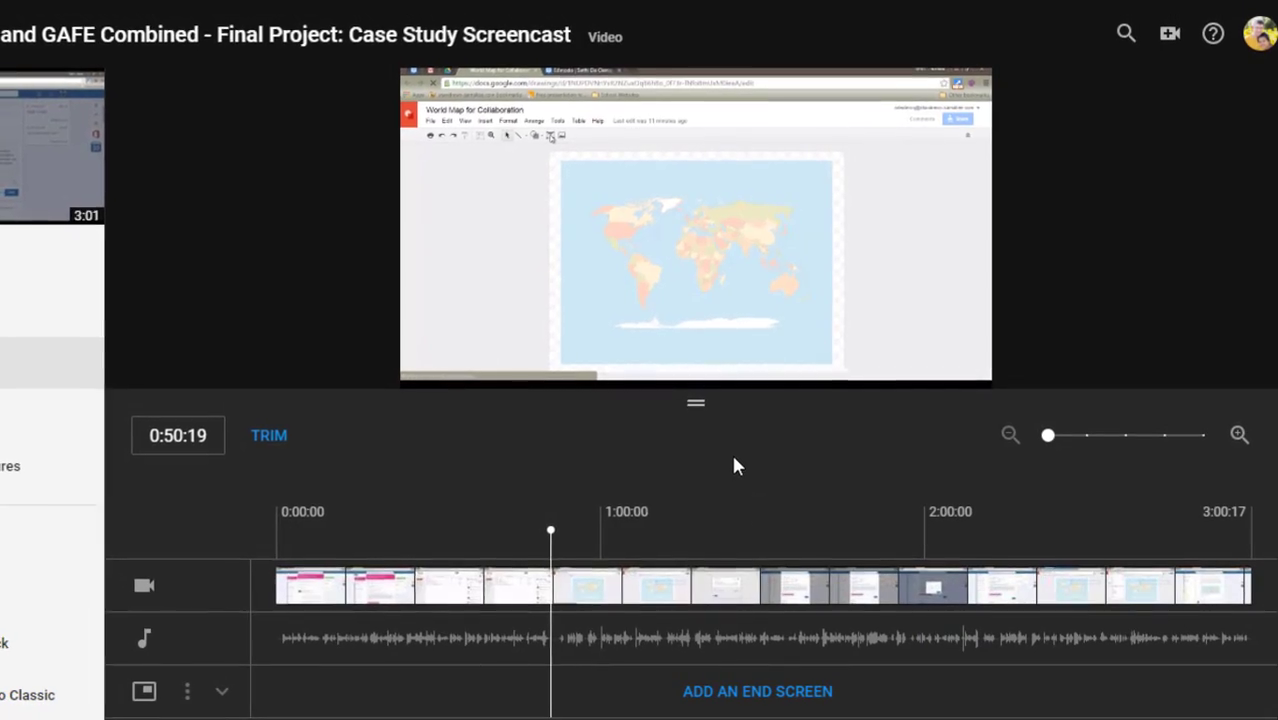